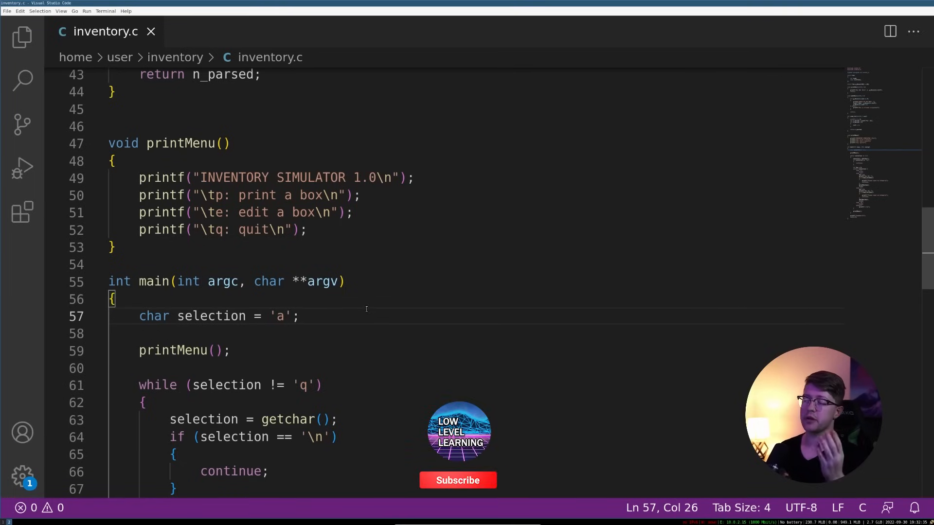
# Build inventory.c into the debug-enabled inventory executable with gcc -g, then launch ./inventory
pyautogui.click(457, 481)
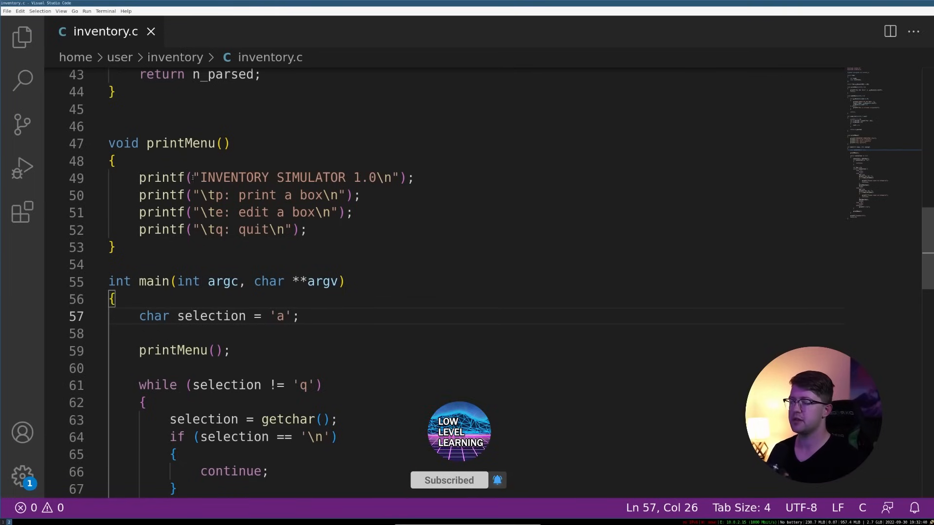
pyautogui.doubleClick(253, 195)
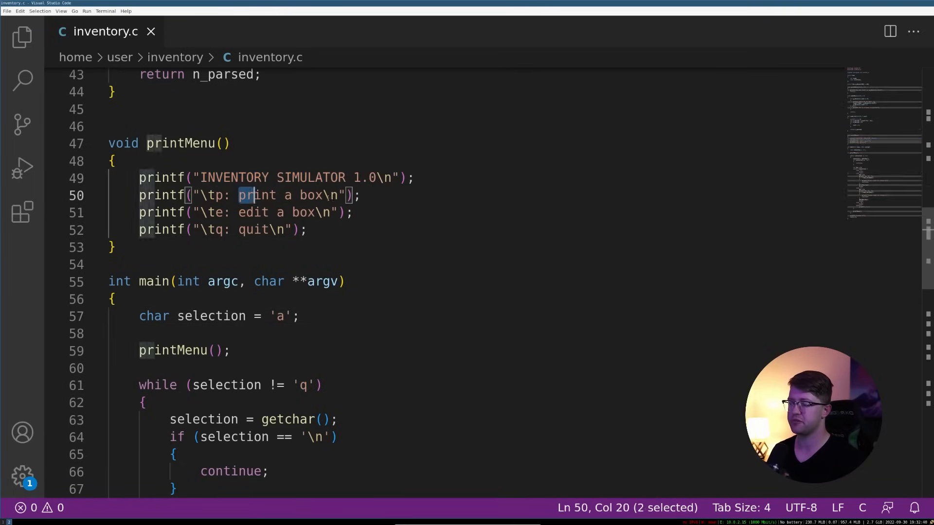
pyautogui.doubleClick(257, 195)
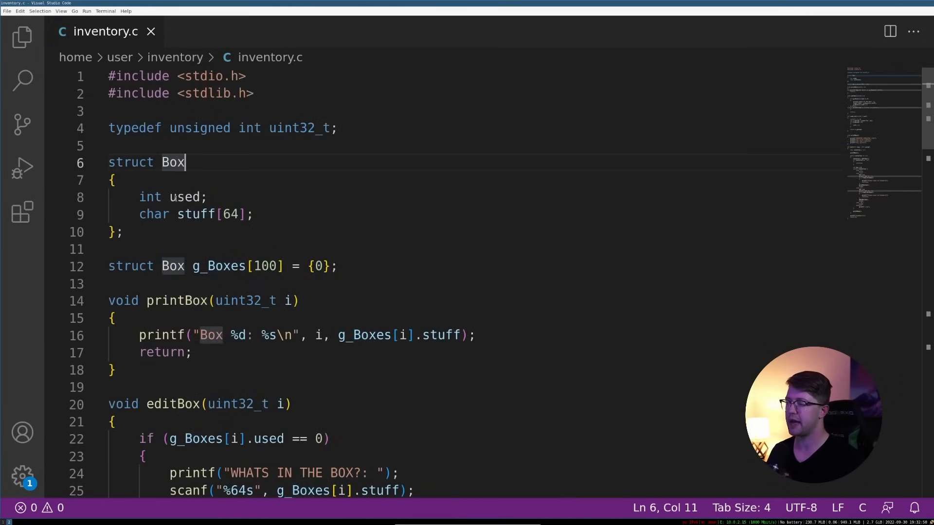
pyautogui.doubleClick(185, 196)
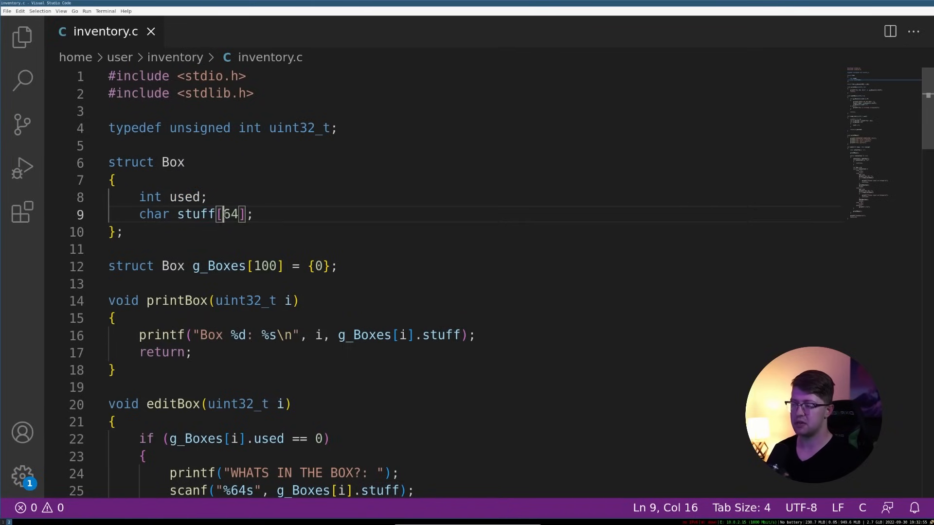
pyautogui.doubleClick(231, 214)
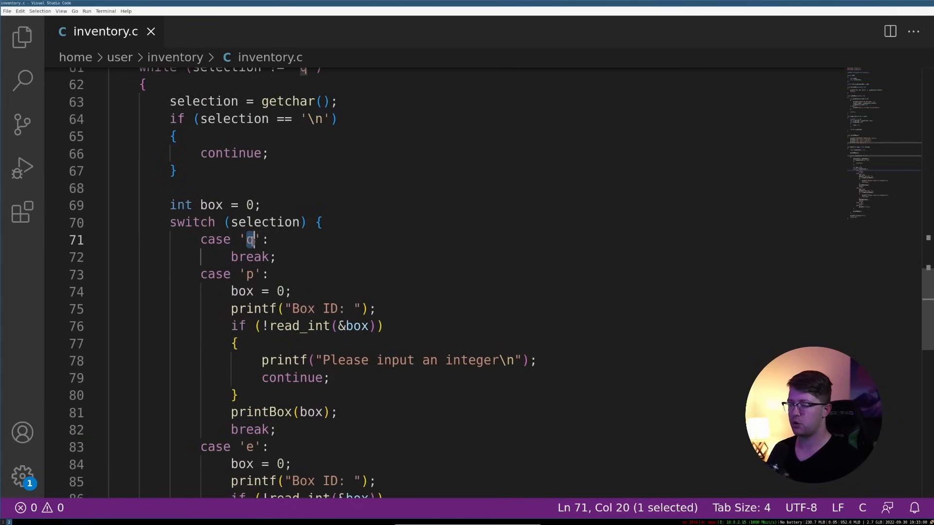
pyautogui.scroll(-3)
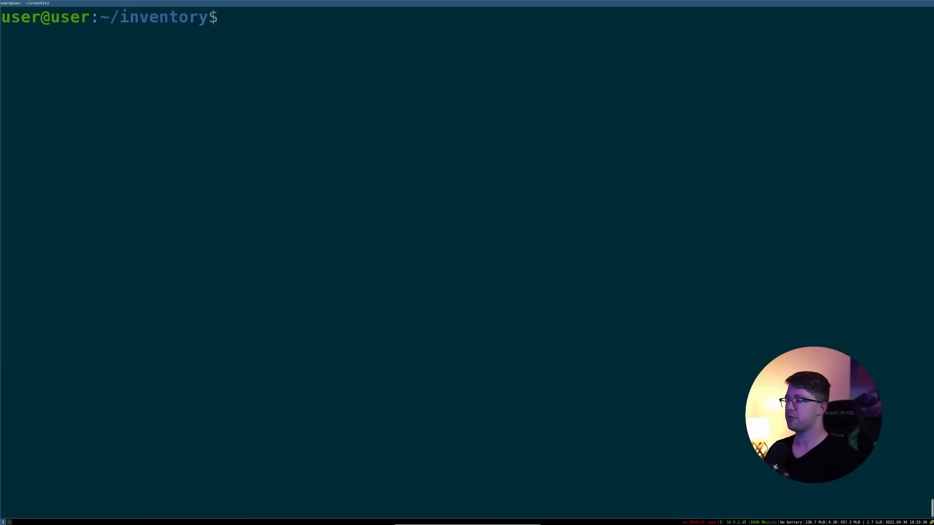
pyautogui.write('gcc -o i')
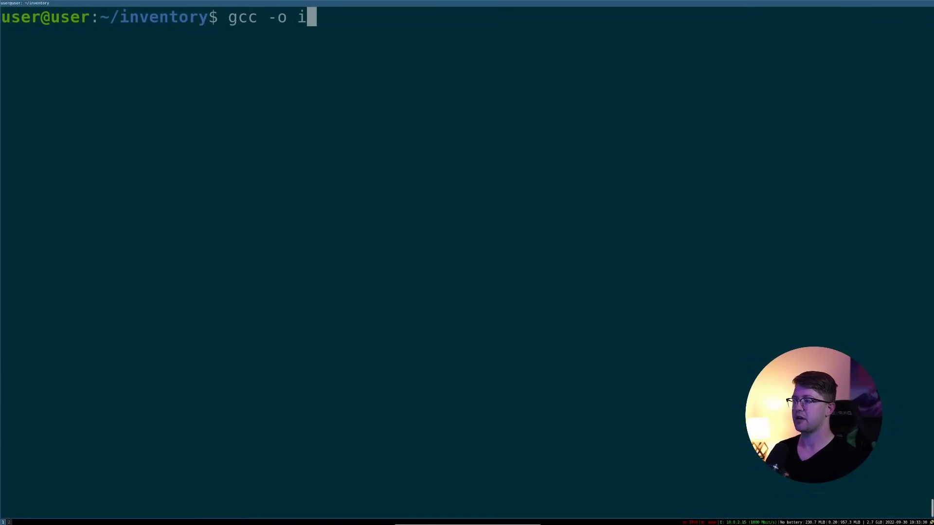
pyautogui.write('nventory inventory.c -g')
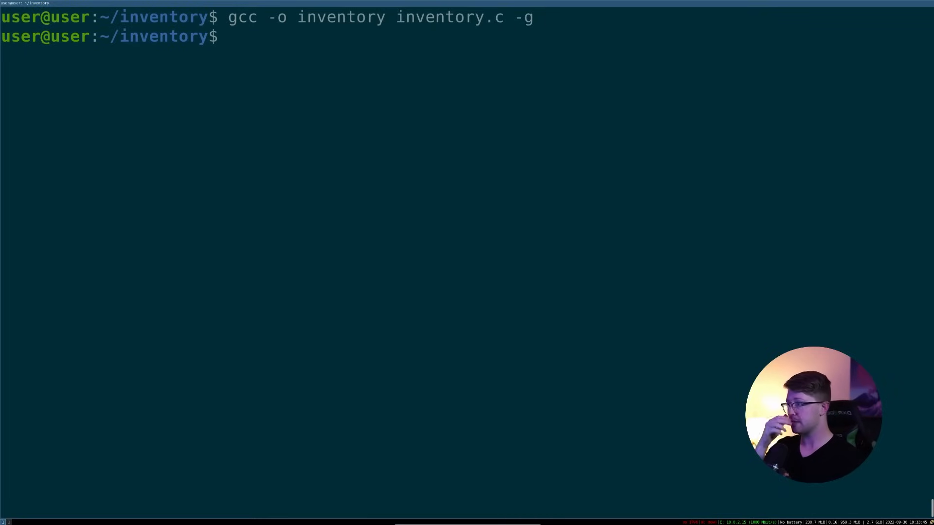
pyautogui.write('./inventory')
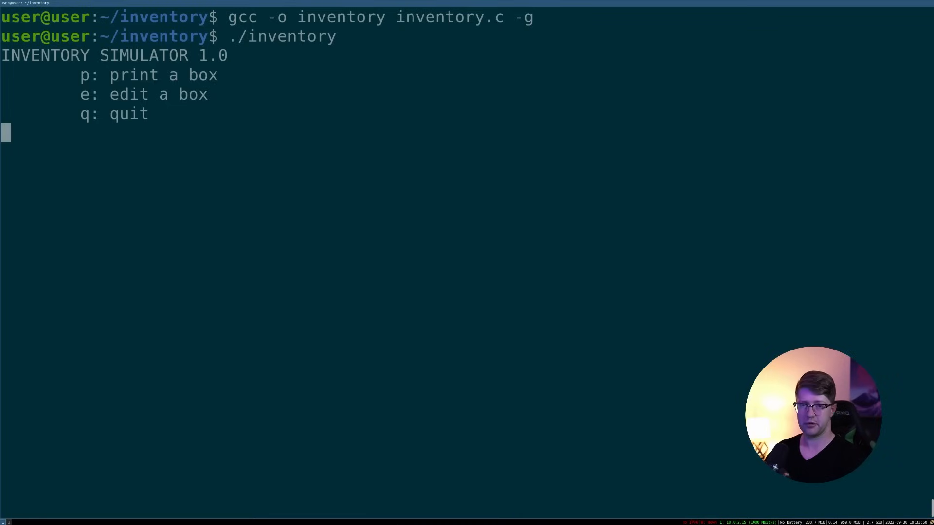
# Print box 2, store AAABBBCCC in box 2, then submit box ID 1234 for editing
pyautogui.write('p')
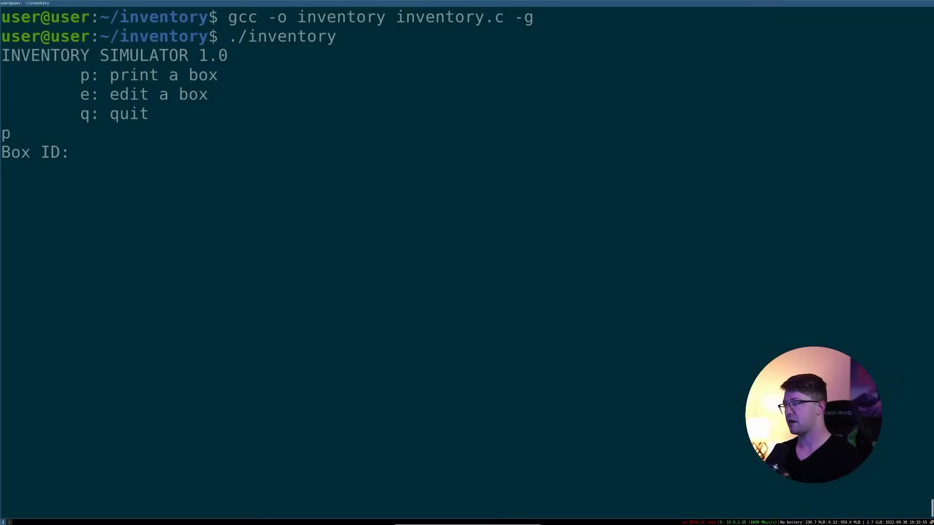
pyautogui.write('2')
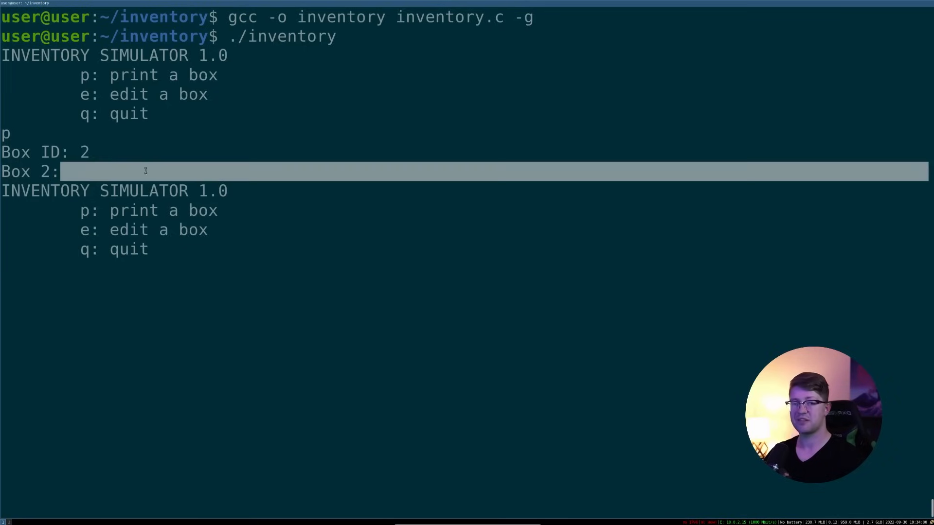
pyautogui.write('e')
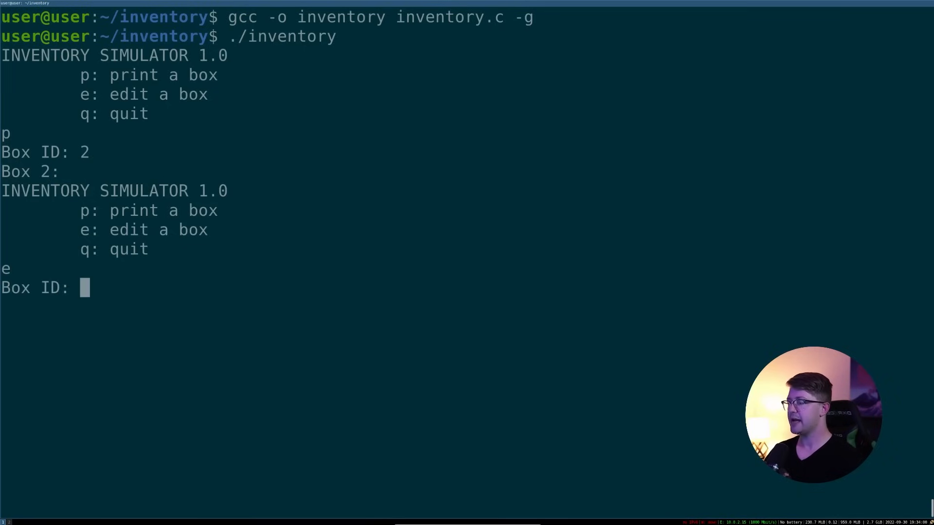
pyautogui.write('2')
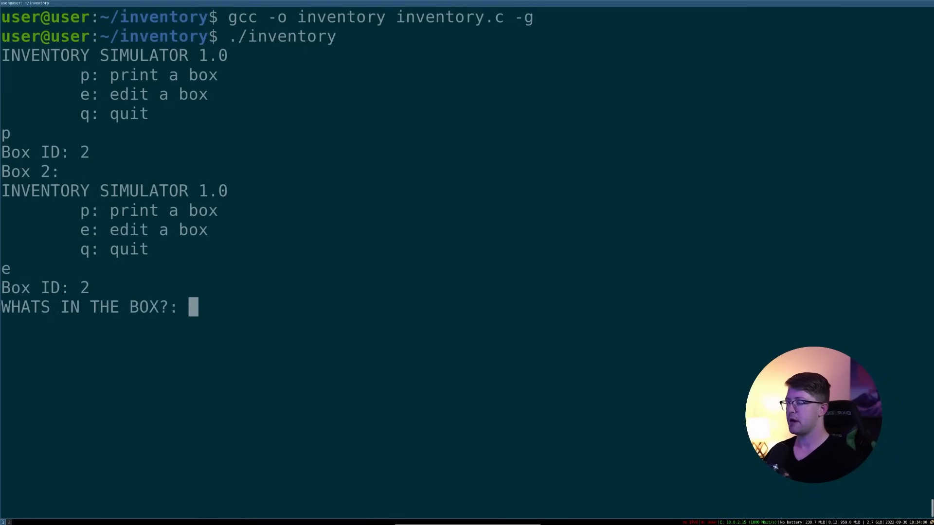
pyautogui.write('A')
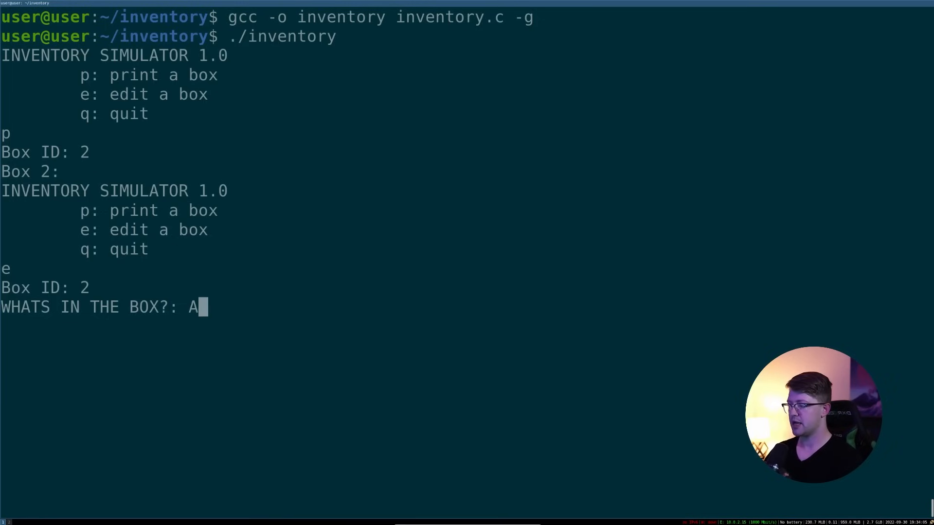
pyautogui.write('AABBBCCC')
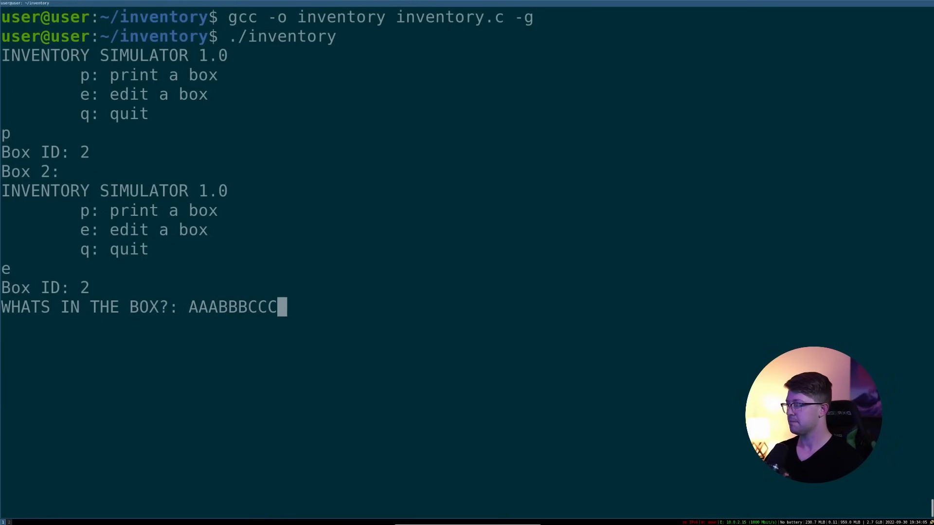
pyautogui.press('Return')
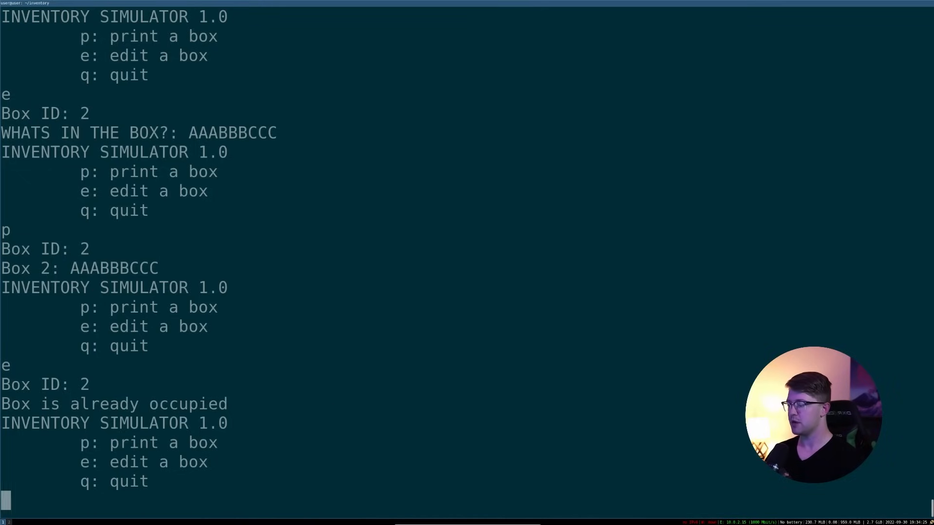
pyautogui.write('1234')
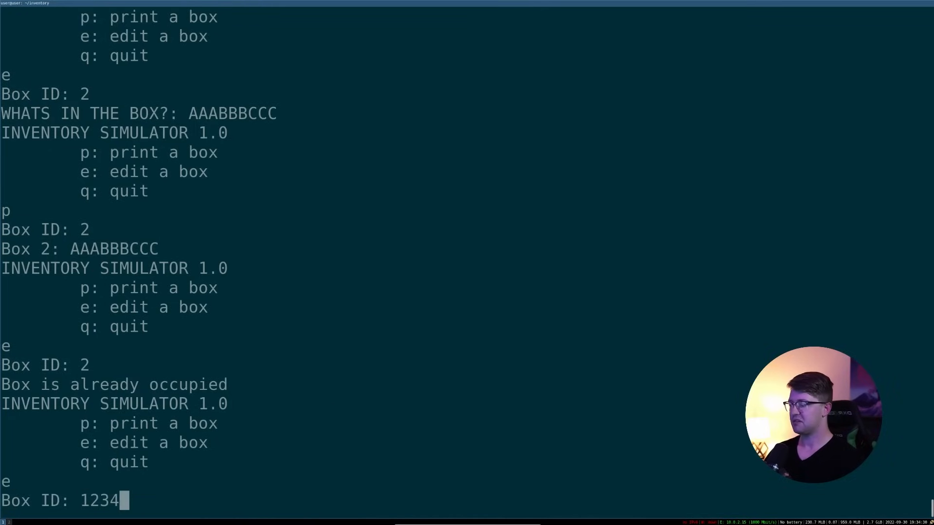
pyautogui.press('Enter')
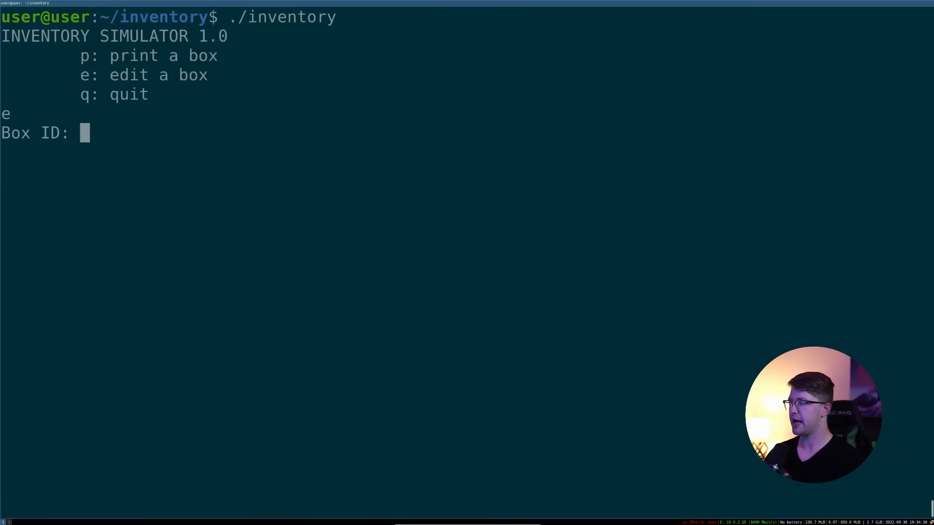
pyautogui.write('123412341234')
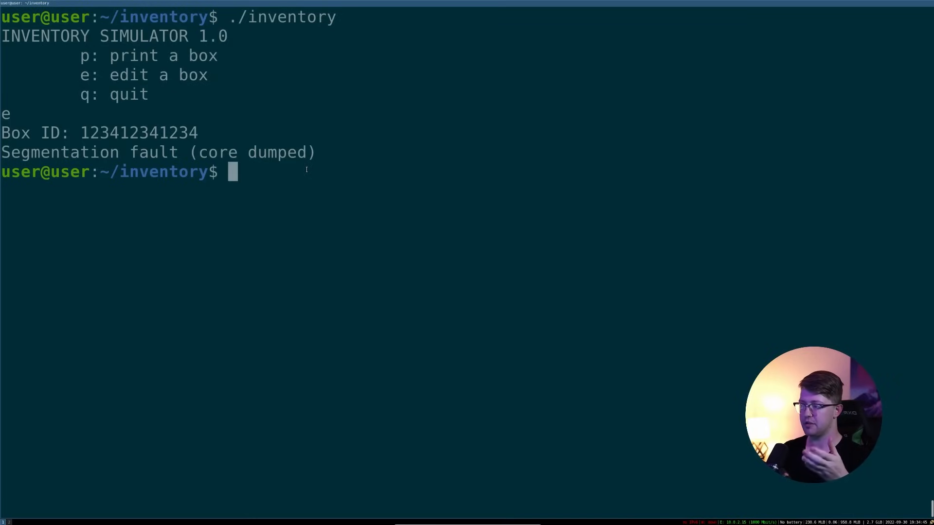
pyautogui.write('ls')
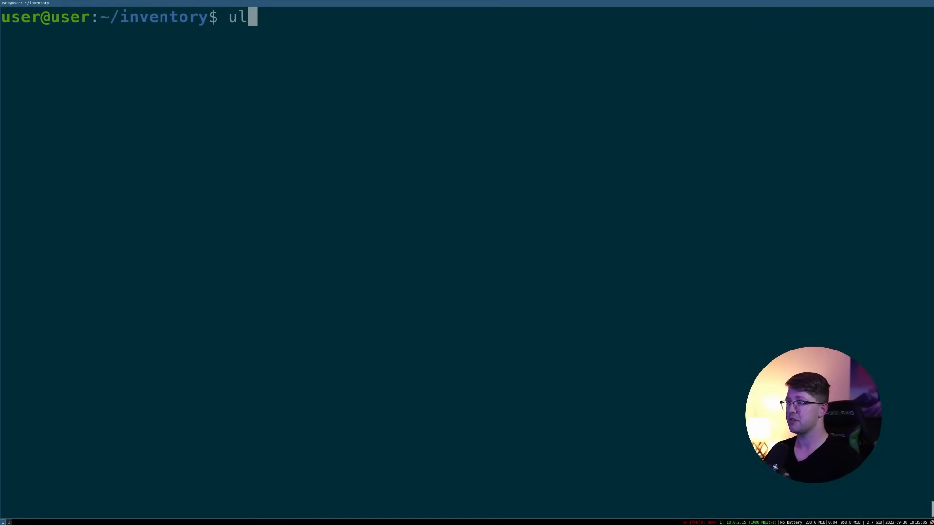
# Set ulimit -c unlimited, show core_pattern as ./core, and list the core file
pyautogui.write('imit -c')
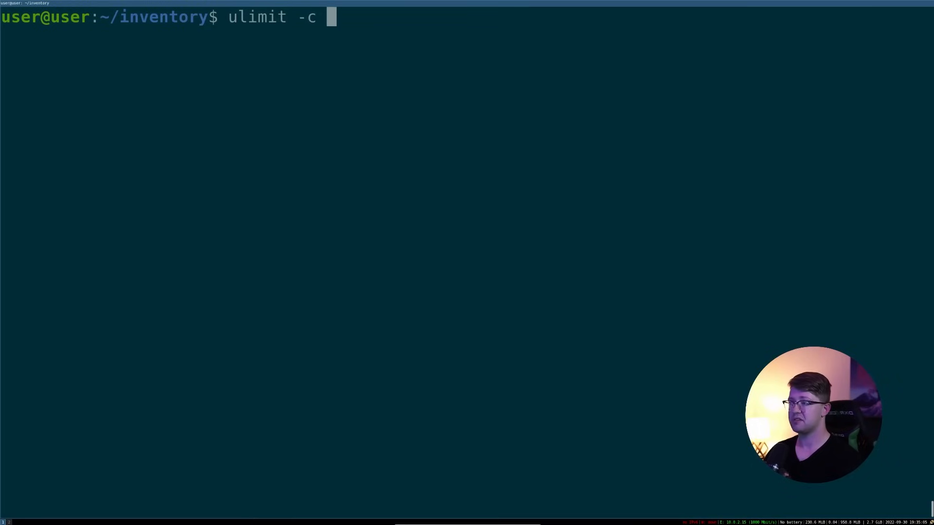
pyautogui.write('unlimited')
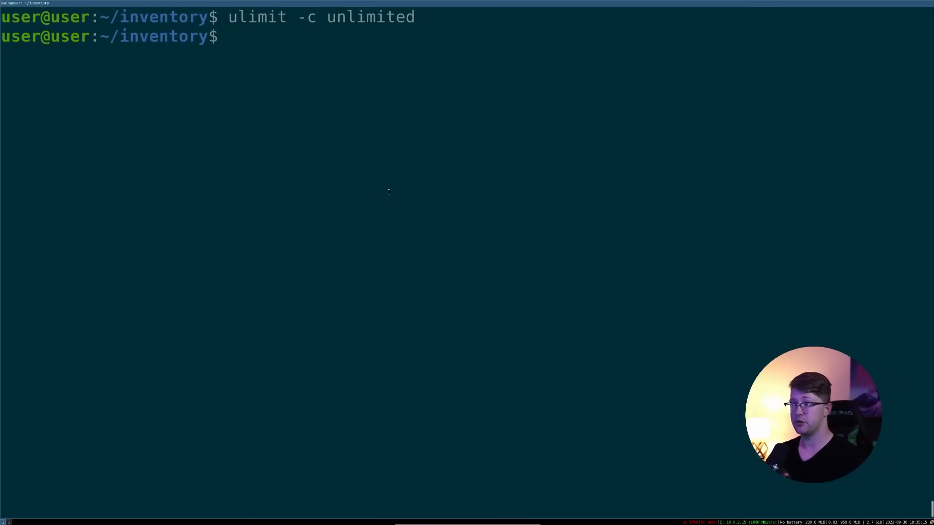
pyautogui.write('cat /proc/.s')
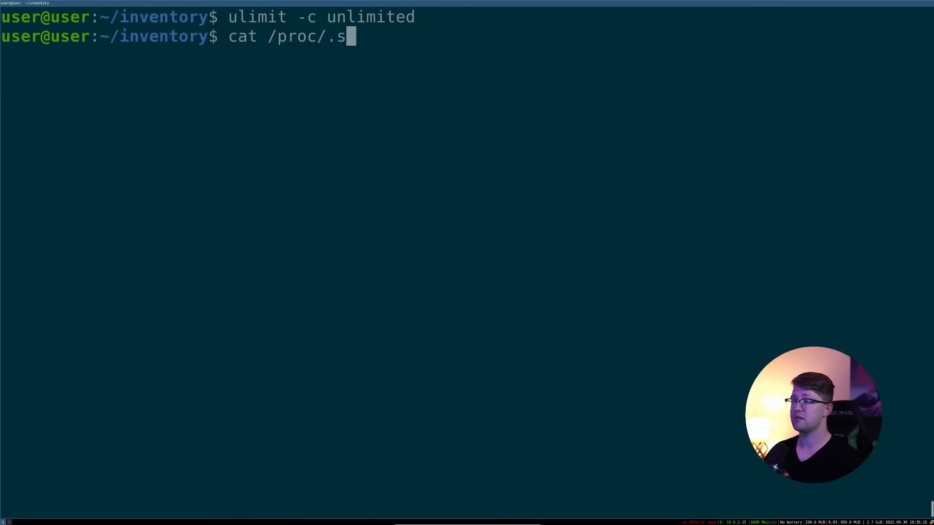
pyautogui.write('ys/ke')
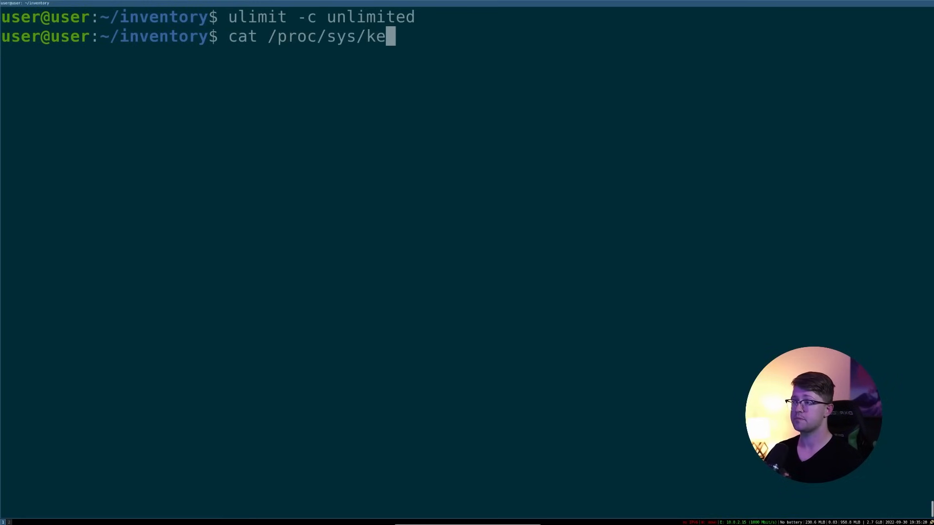
pyautogui.write('rnel/core_pattern')
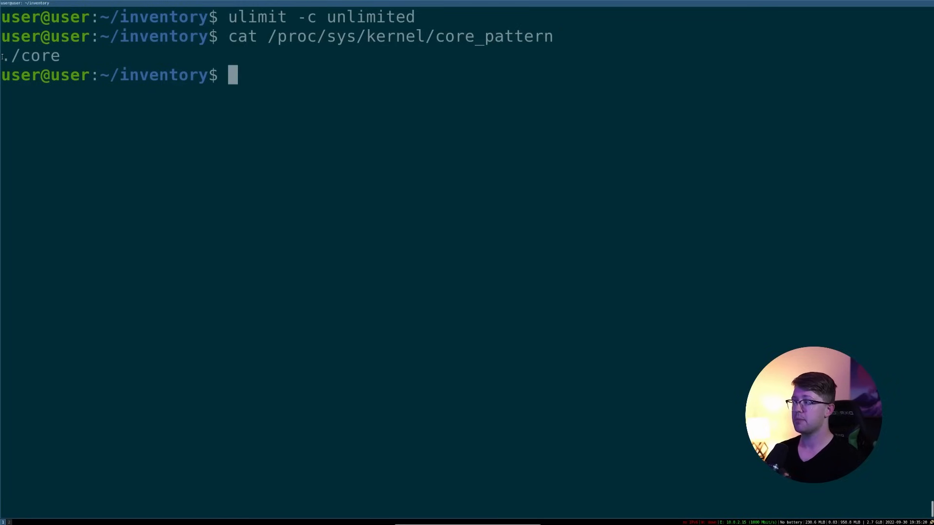
pyautogui.write('l')
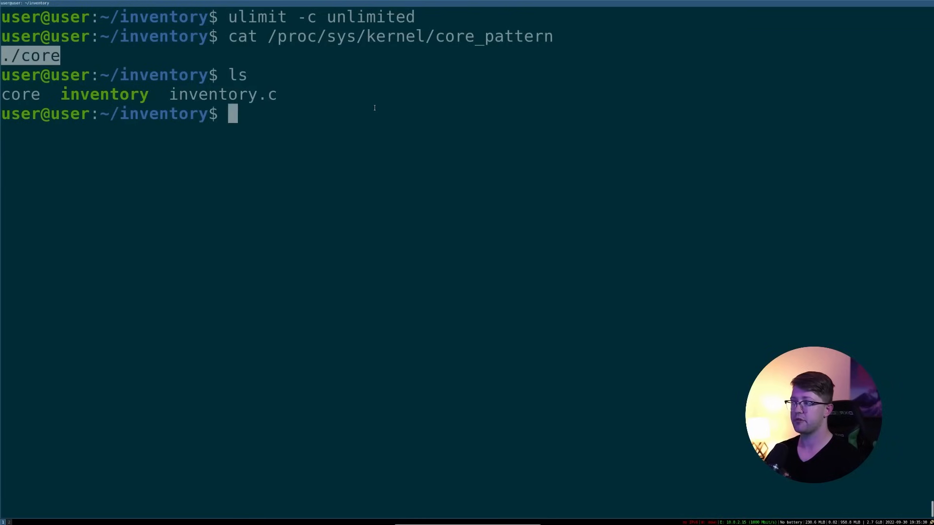
# As root, set the core pattern to ./new_core, exit root, and rerun ./inventory
pyautogui.write('sudo su')
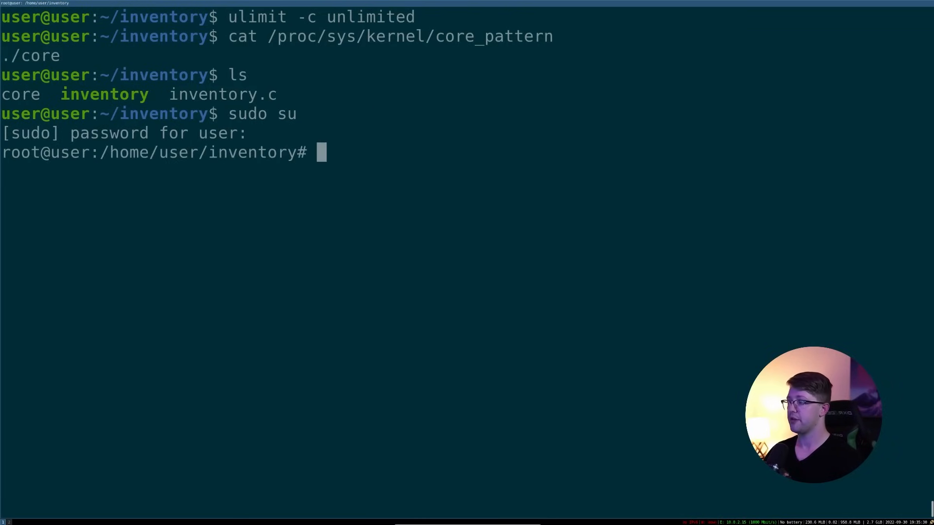
pyautogui.write('echo')
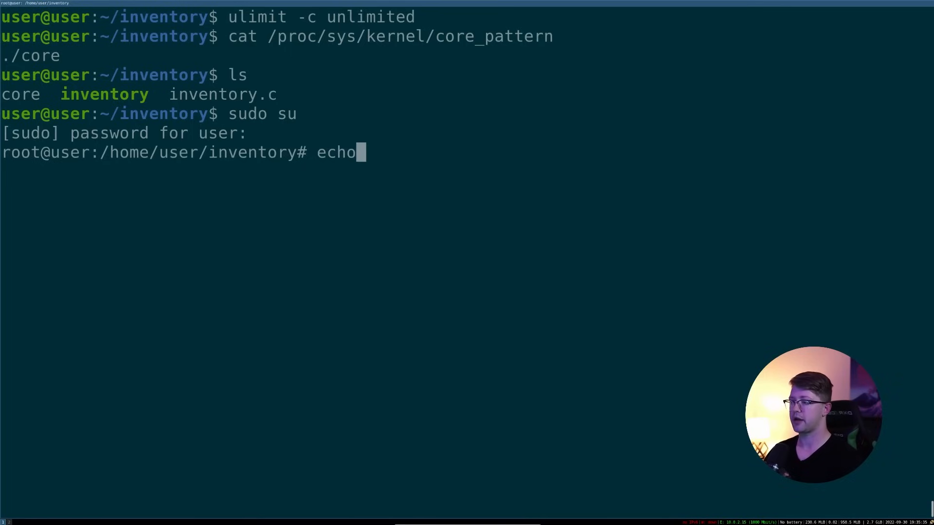
pyautogui.write('"./new_core" > /proc/sys/kernel/core_pattern')
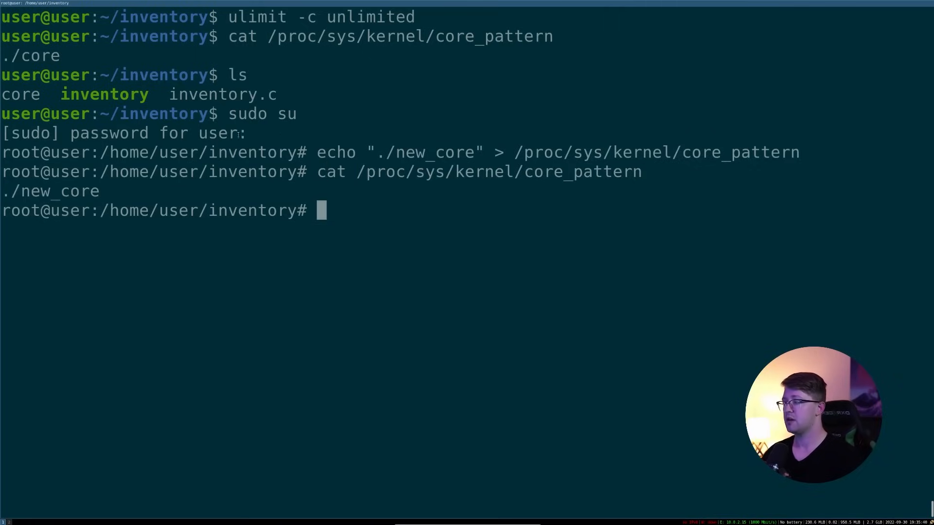
pyautogui.write('exit')
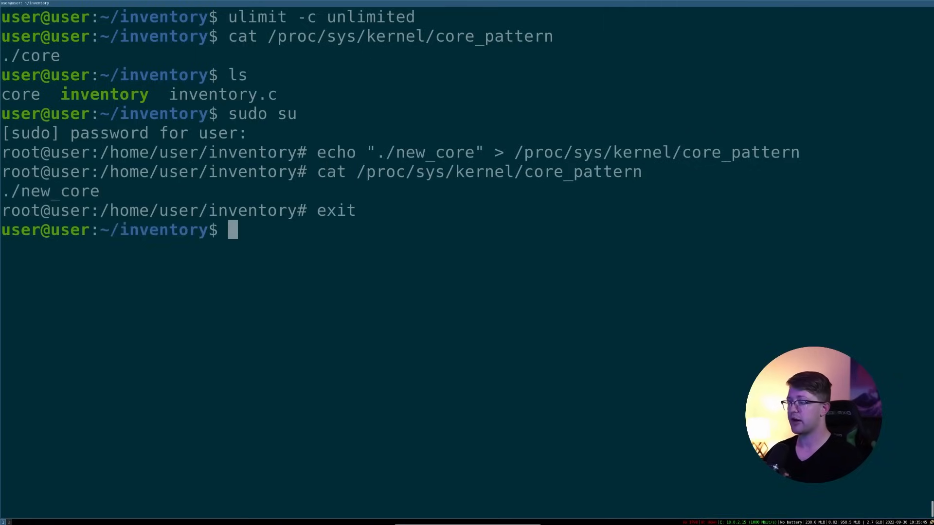
pyautogui.write('./inventory')
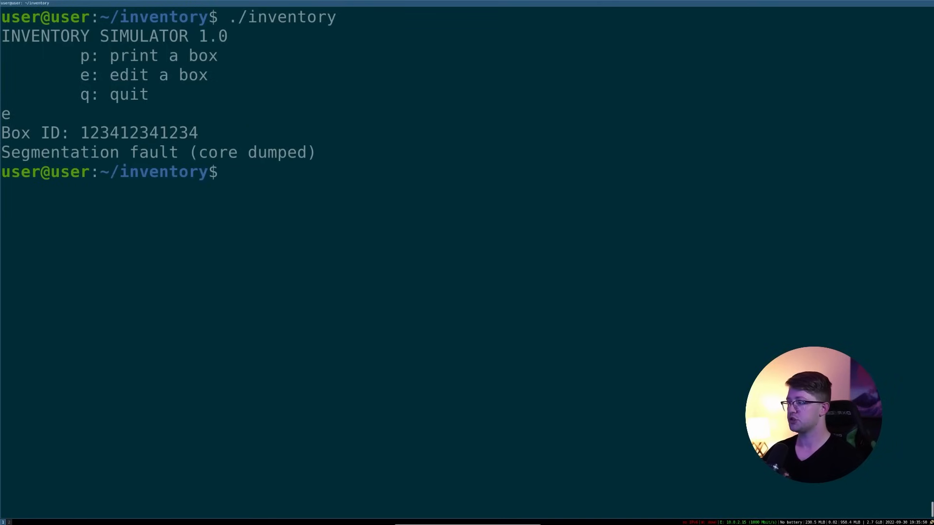
# List the inventory folder to confirm new_core exists, then clear the terminal screen
pyautogui.write('ls')
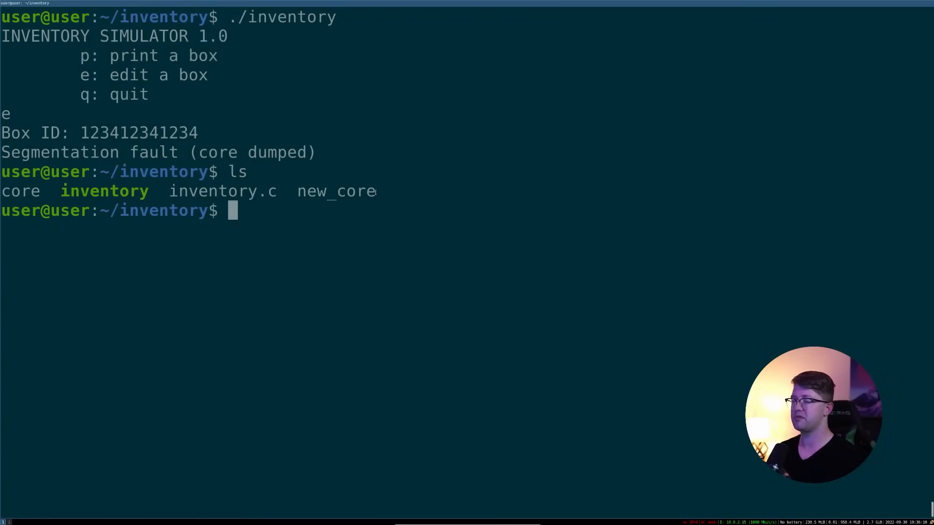
pyautogui.write('gdb')
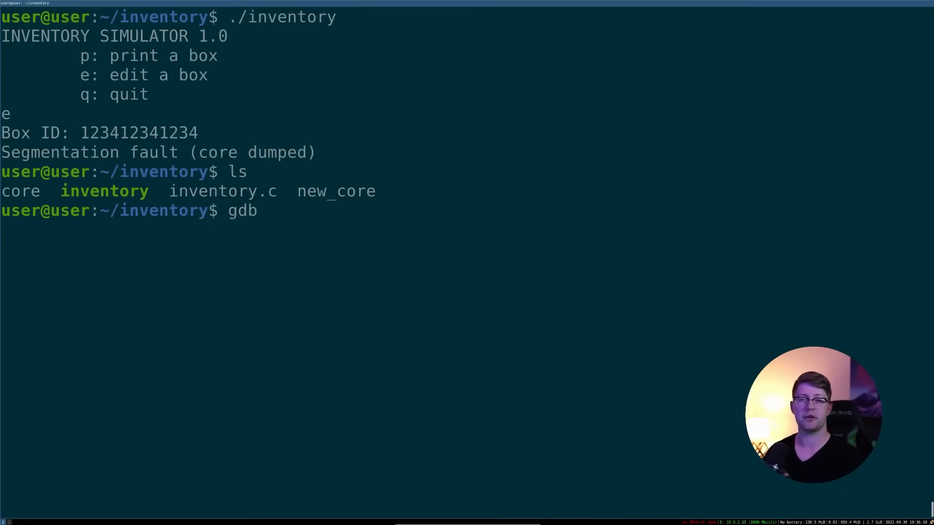
pyautogui.write('sud')
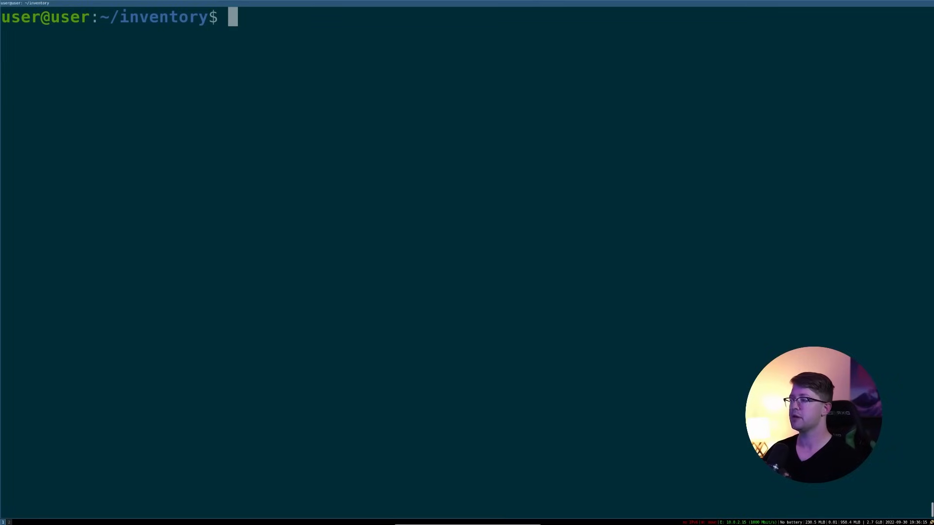
# Load ./inventory with ./new_core in gdb, locating the SIGSEGV at editBox, inventory.c:22
pyautogui.write('gdb ./in')
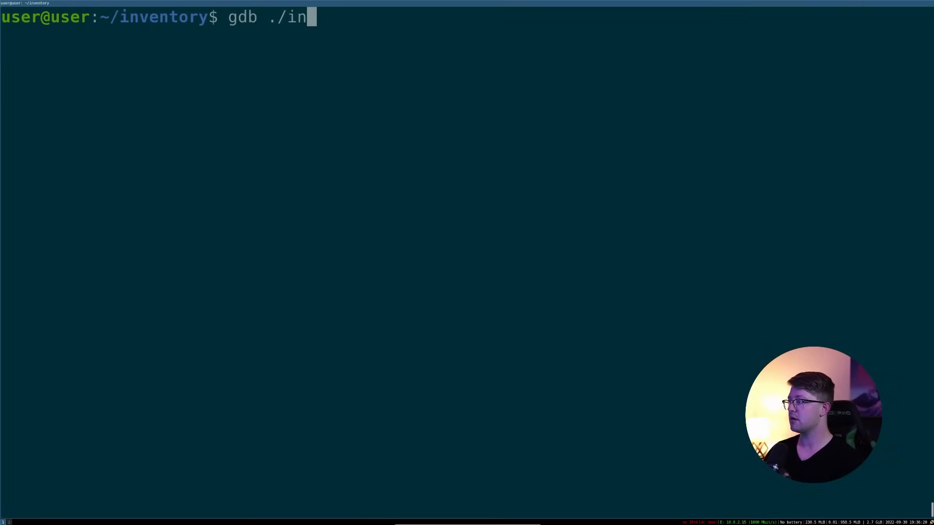
pyautogui.write('ventory')
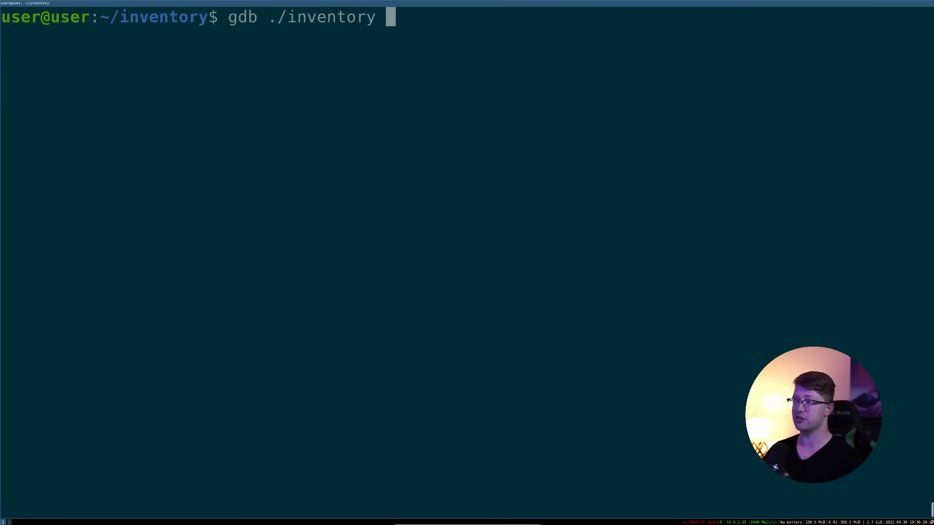
pyautogui.write('./')
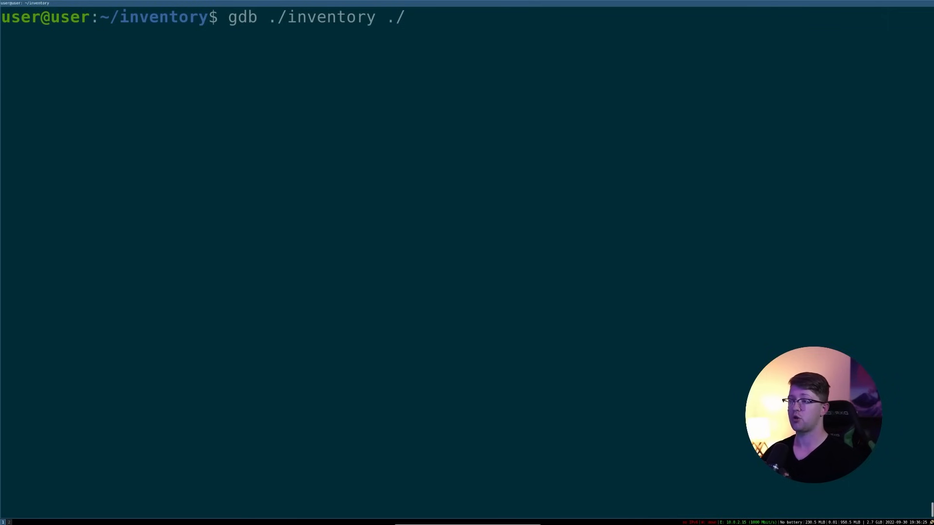
pyautogui.write('new_core')
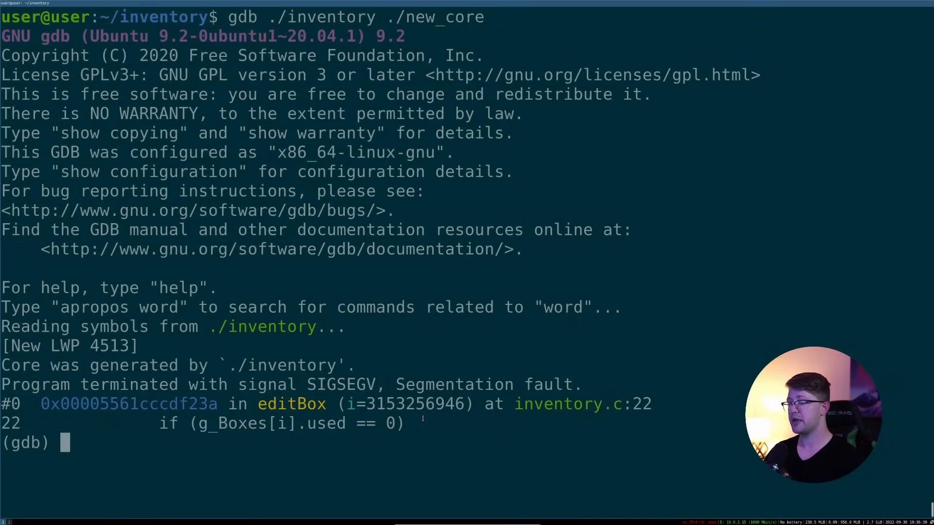
pyautogui.doubleClick(387, 403)
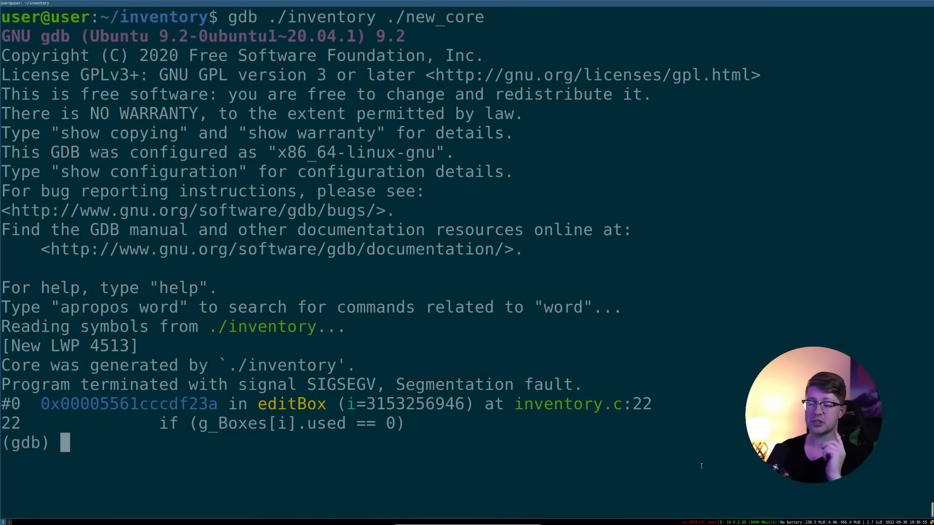
pyautogui.doubleClick(584, 404)
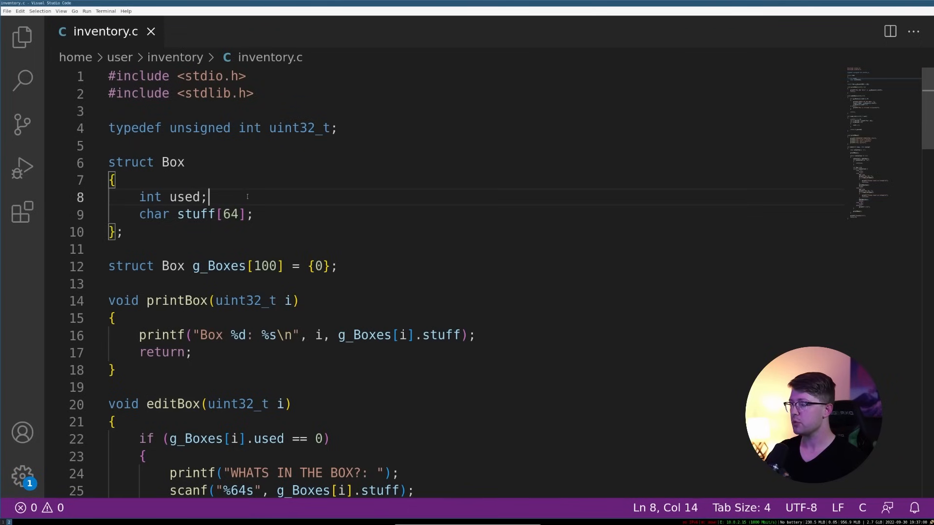
# Scroll to editBox and highlight every use of the index i in g_Boxes[i]
pyautogui.scroll(-3)
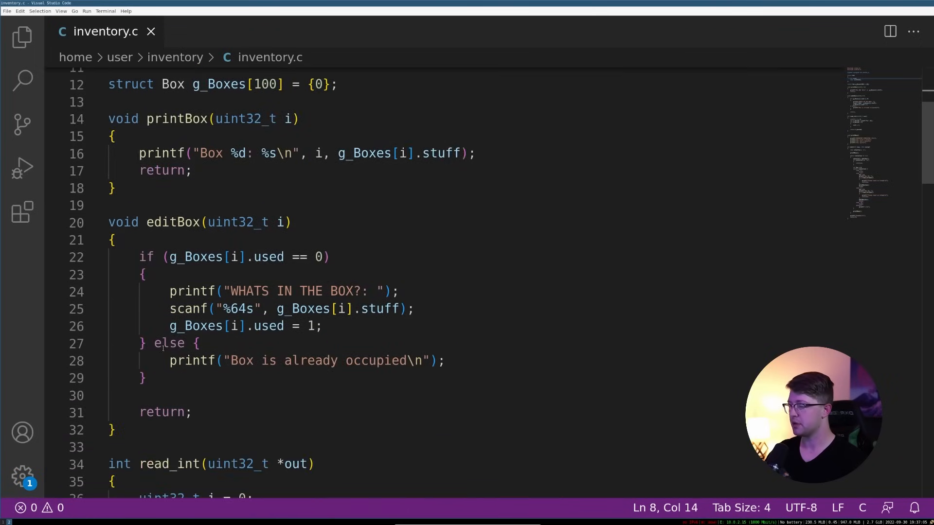
pyautogui.moveTo(108, 222); pyautogui.dragTo(200, 222)
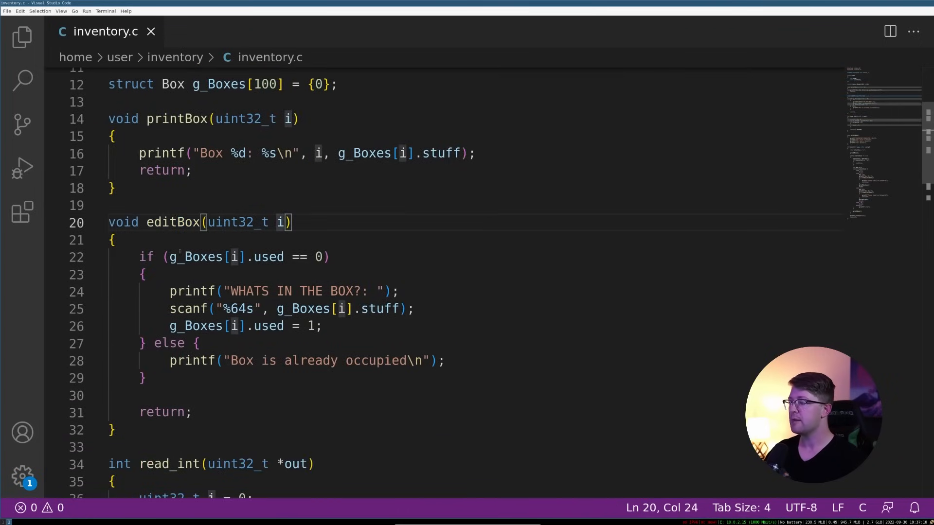
pyautogui.doubleClick(209, 257)
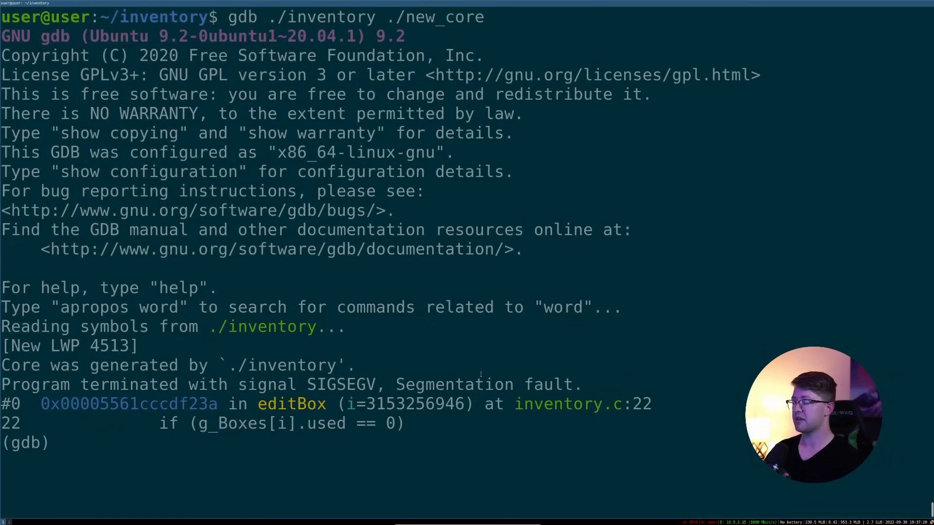
# Disassemble the faulting instruction with x/i $pc and dump all registers with info registers
pyautogui.write('x/i $')
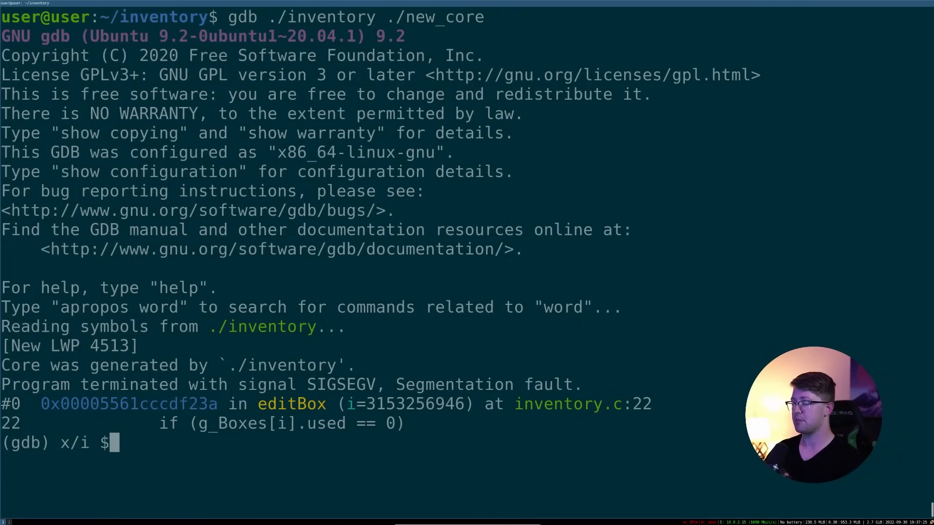
pyautogui.write('pc')
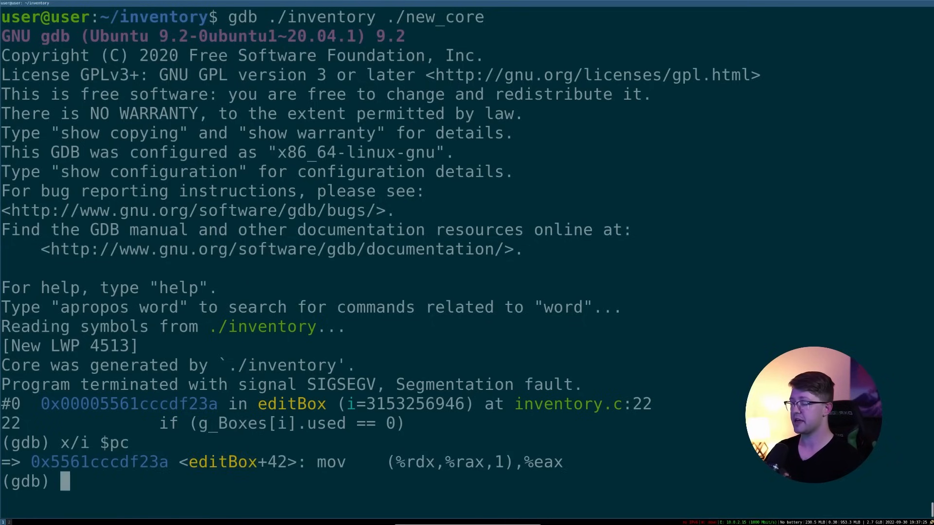
pyautogui.write('info registers')
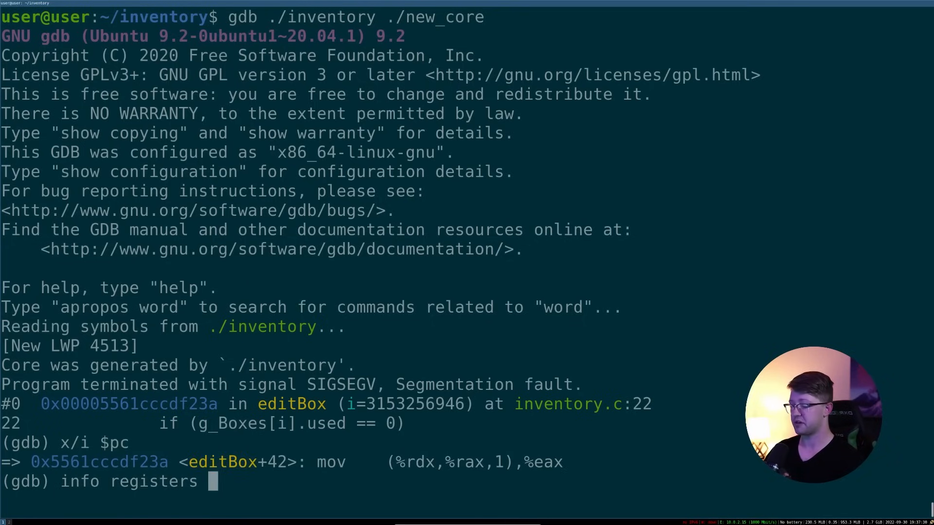
pyautogui.press('Return')
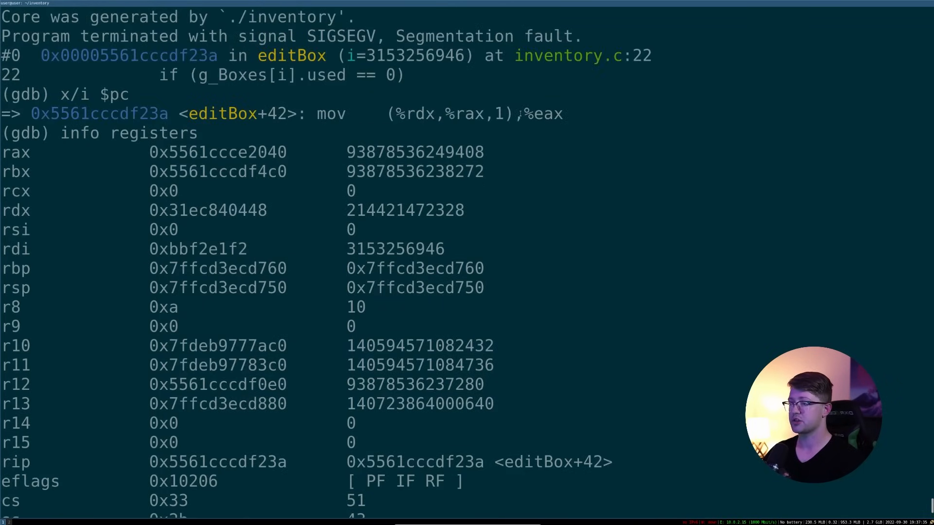
pyautogui.doubleClick(540, 114)
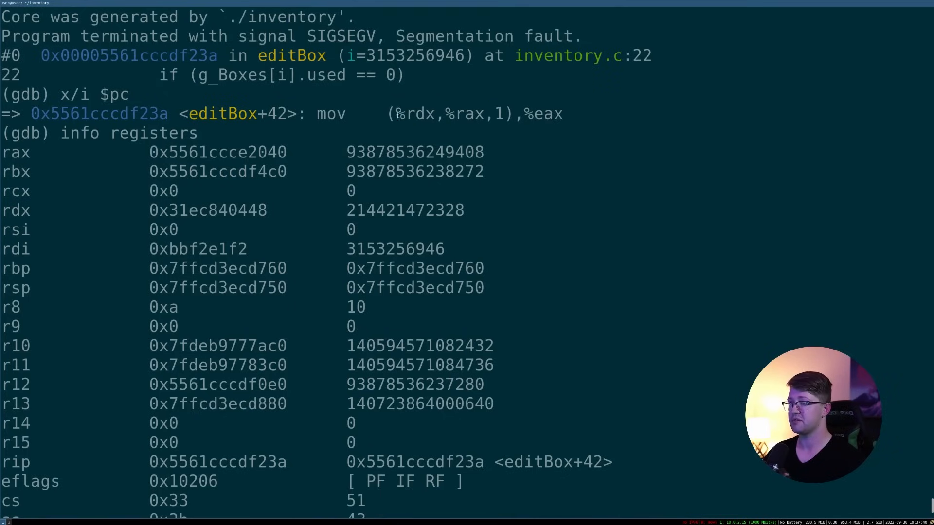
pyautogui.doubleClick(464, 114)
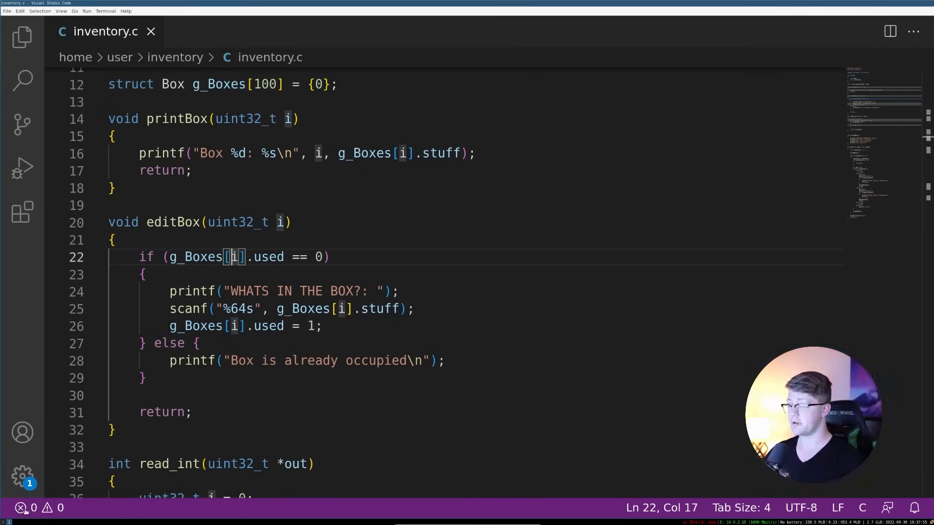
pyautogui.scroll(3)
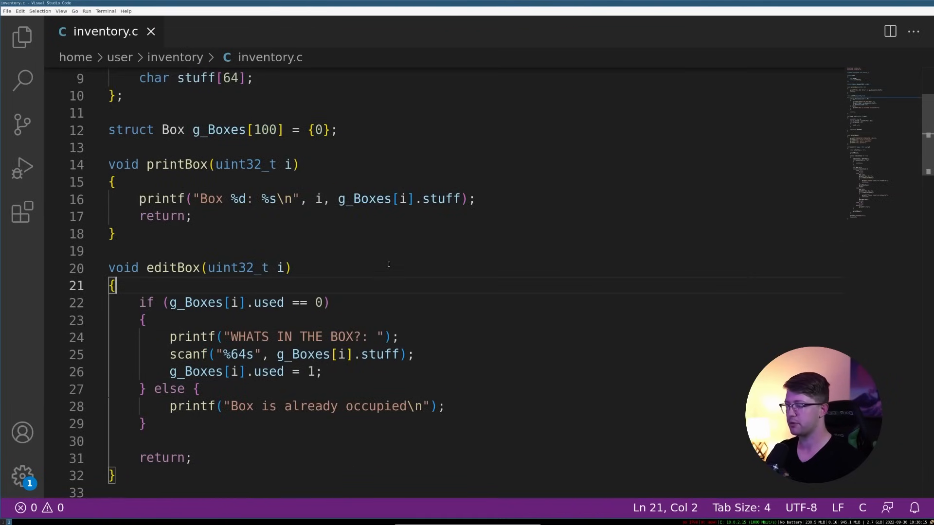
# Add an if (i > 100) guard printing "You can't do that dave" and returning 0, then select it
pyautogui.press('Enter')
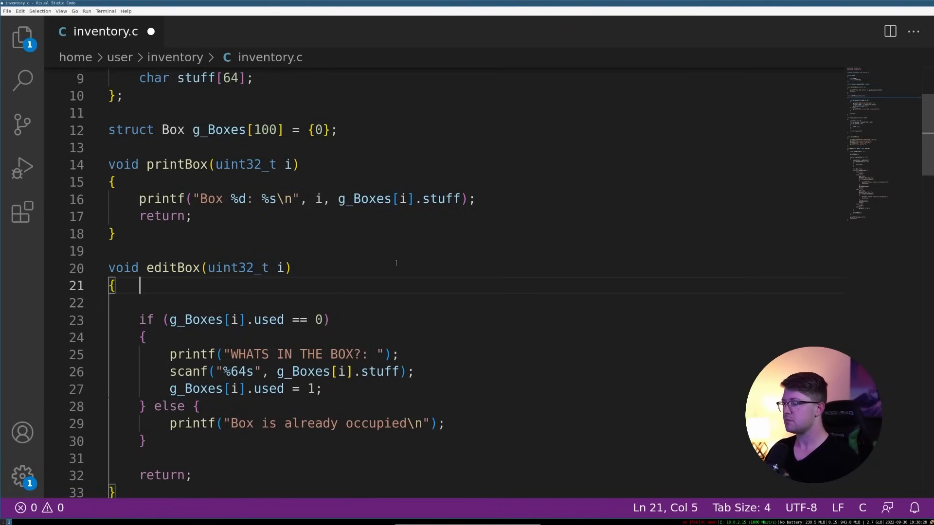
pyautogui.write('if (i > 100')
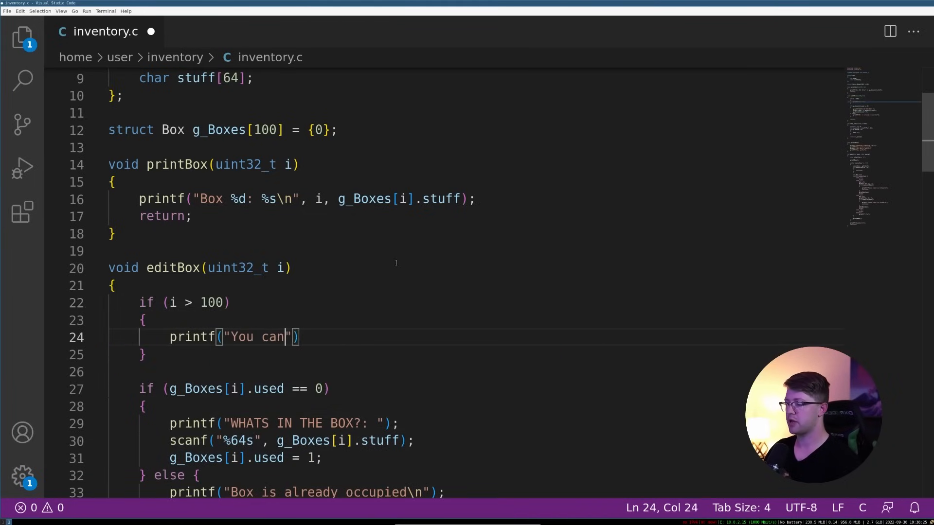
pyautogui.write("'t do that dav")
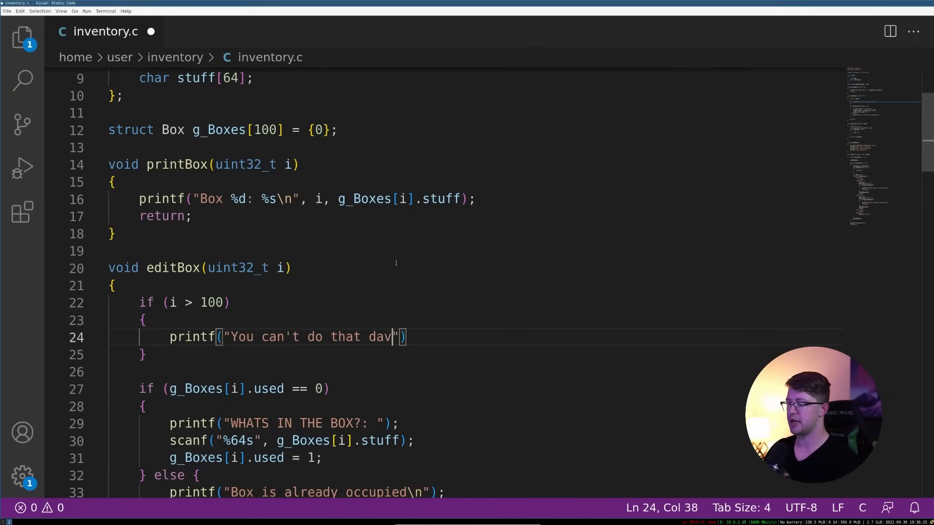
pyautogui.write('e\\n");')
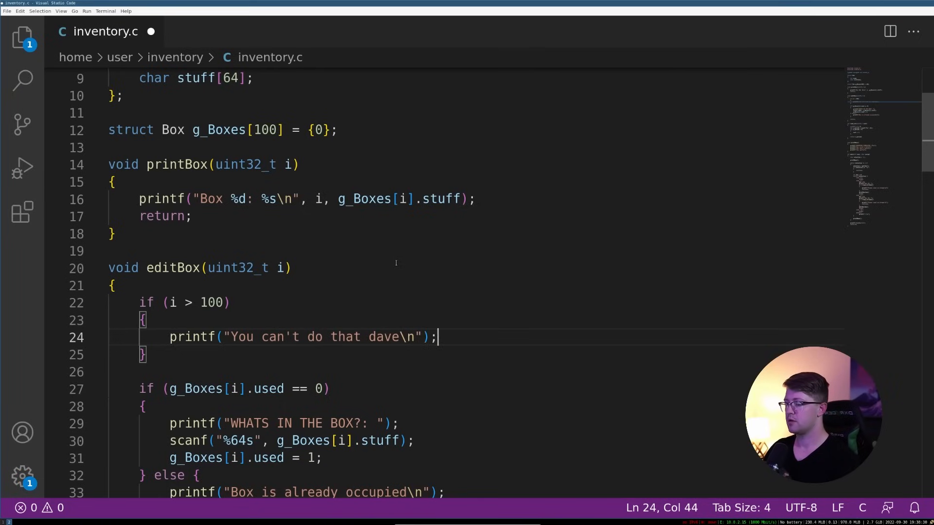
pyautogui.write('return 0;')
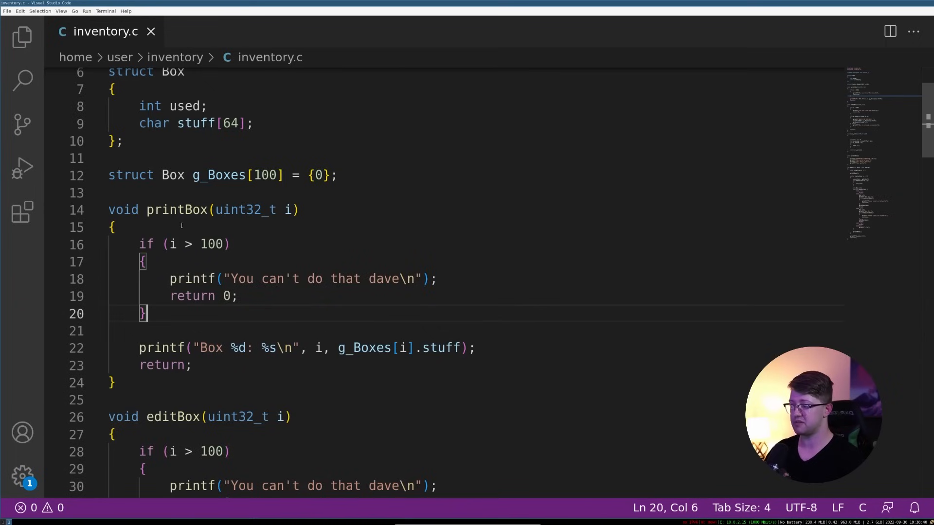
pyautogui.scroll(-3)
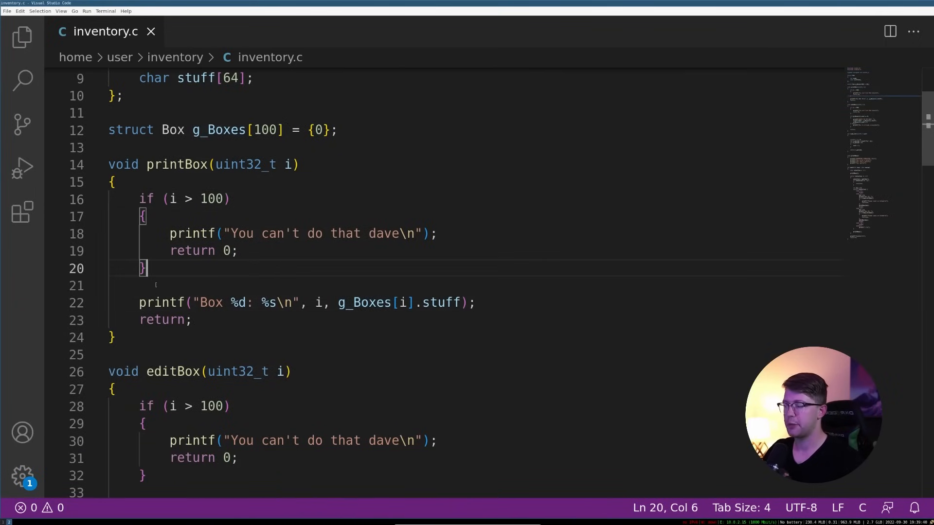
pyautogui.moveTo(141, 361); pyautogui.dragTo(169, 394)
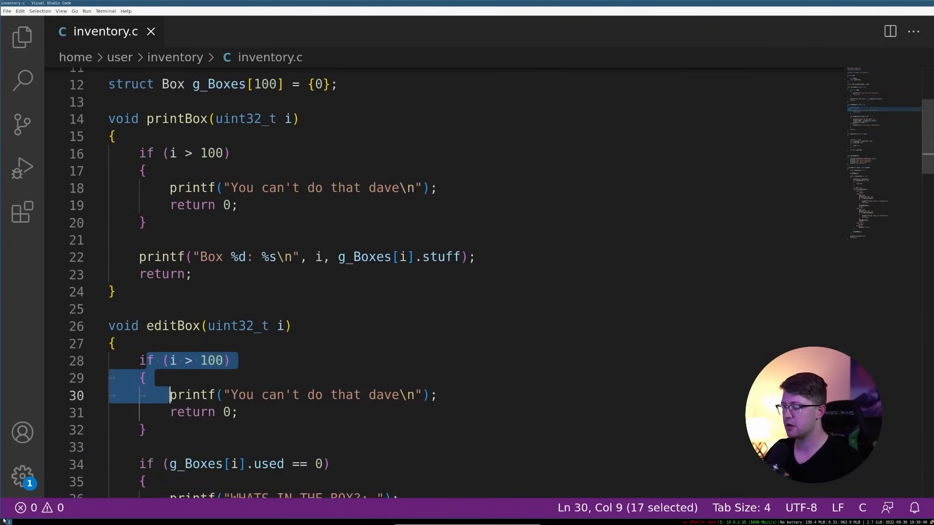